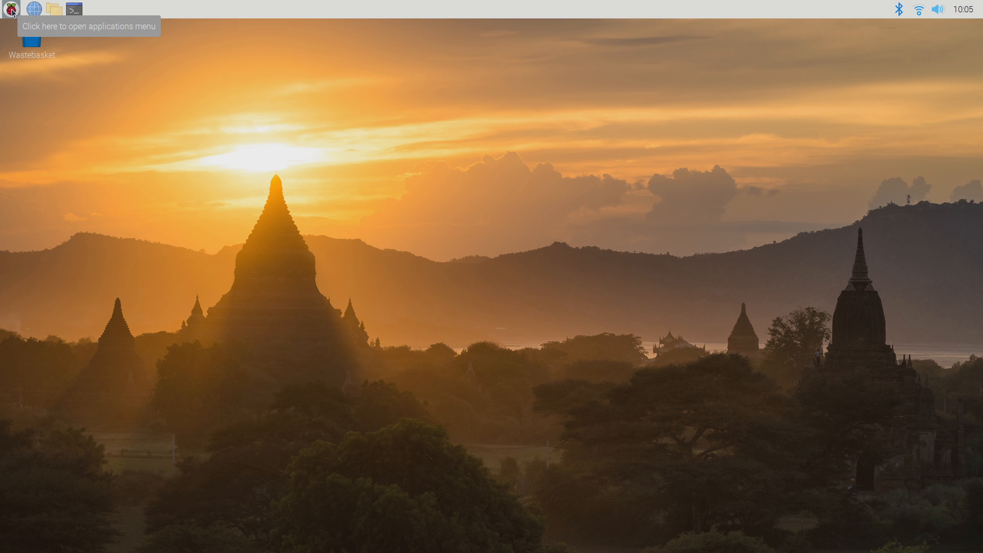
# - Open the Raspberry Pi applications menu to reach the Preferences tools
pyautogui.click(9, 8)
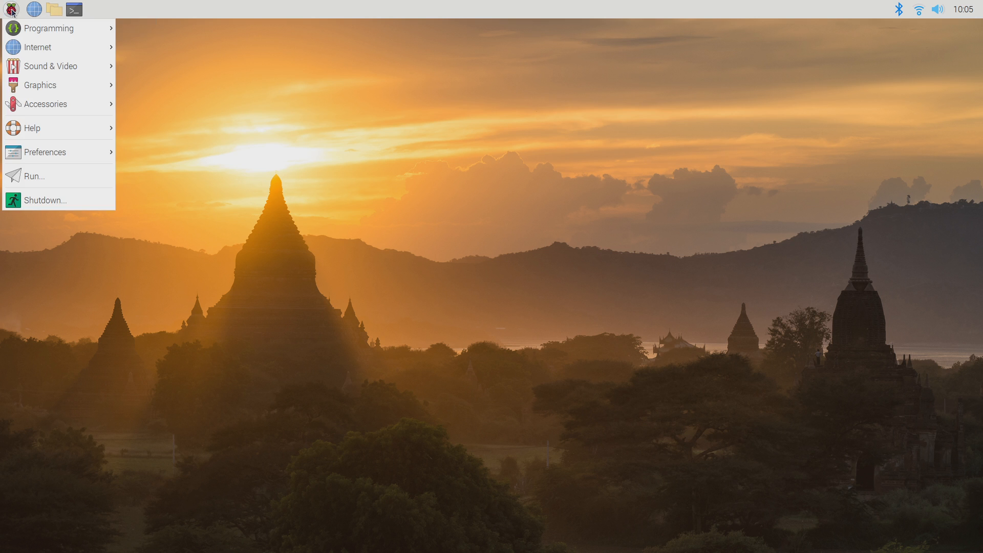
pyautogui.moveTo(39, 84)
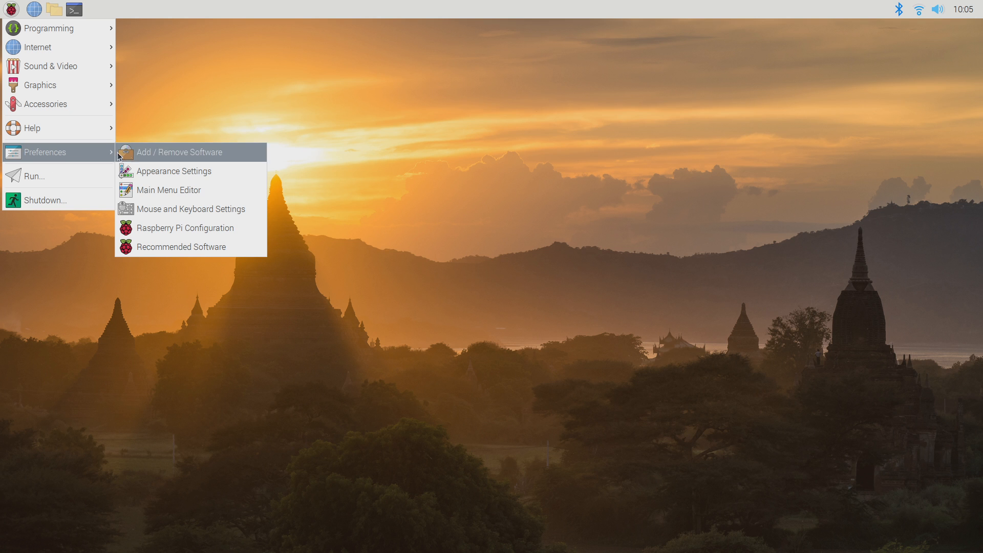
pyautogui.moveTo(184, 227)
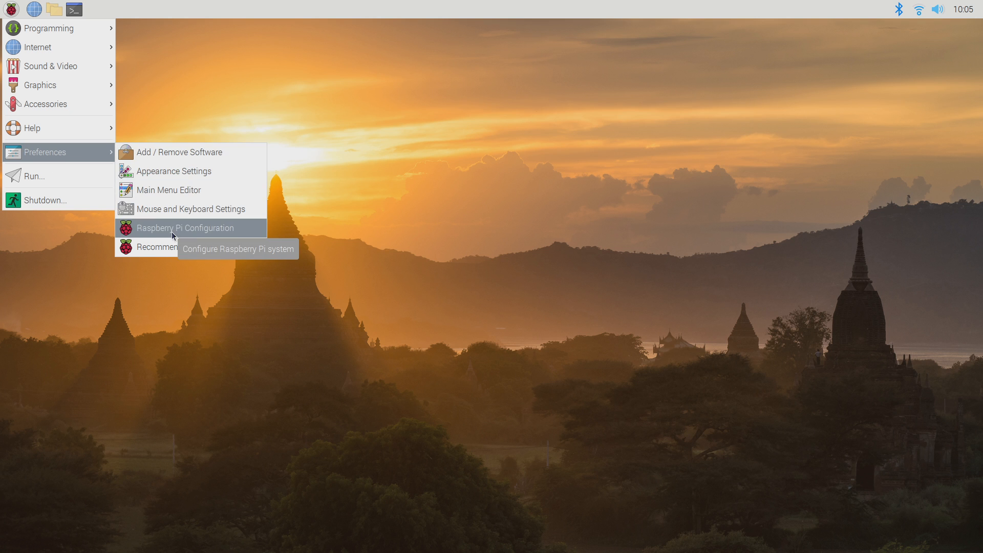
# - Enable I2C on the Interfaces tab of Raspberry Pi Configuration and confirm with OK
pyautogui.click(185, 227)
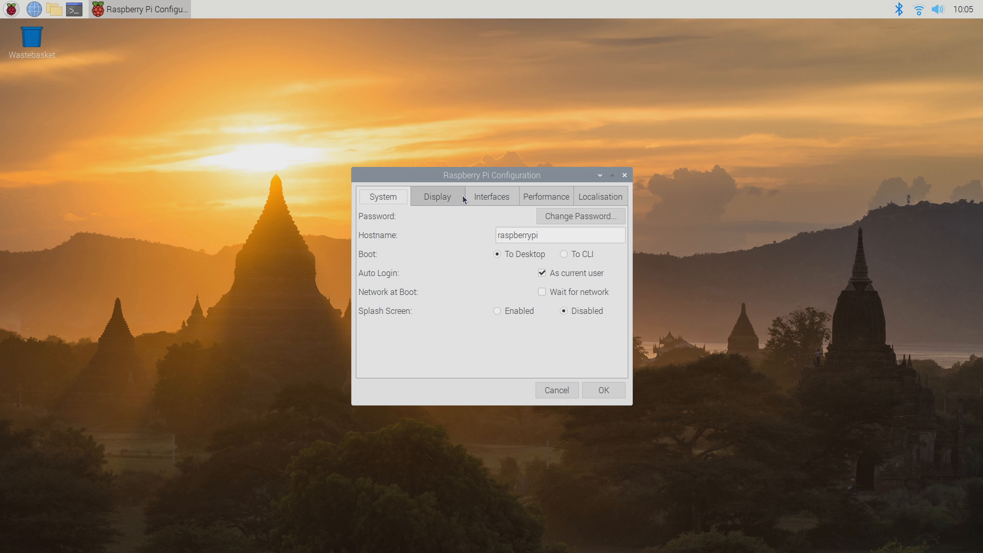
pyautogui.click(491, 196)
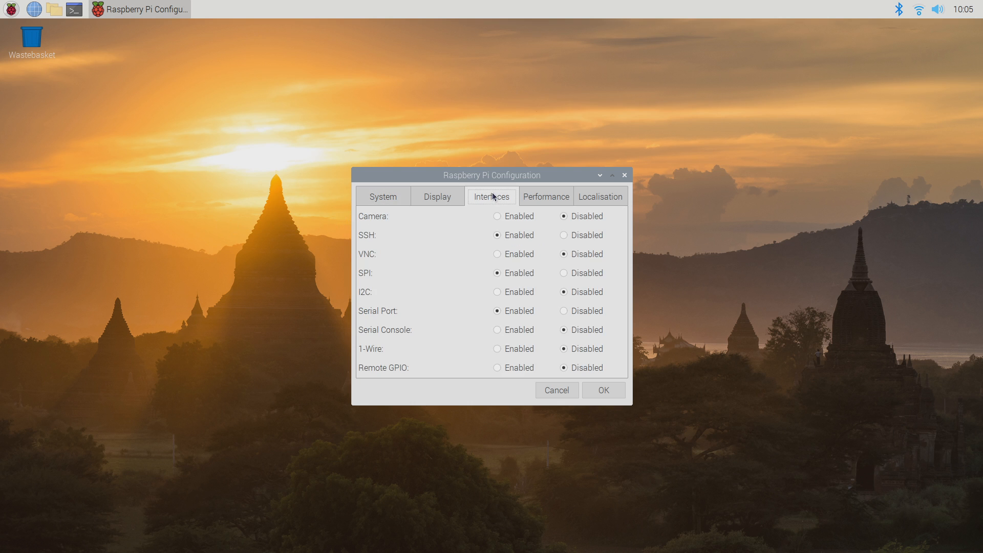
pyautogui.moveTo(502, 290)
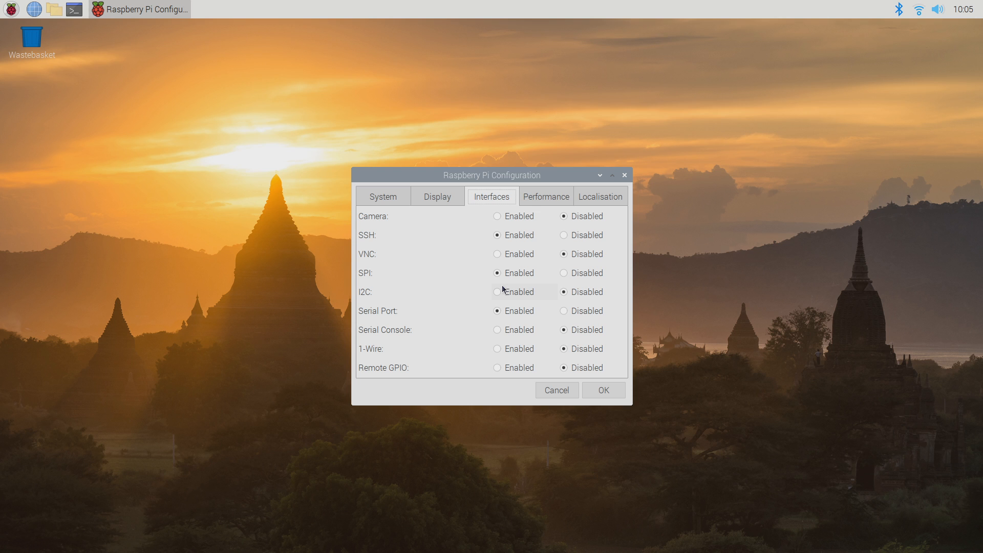
pyautogui.click(497, 291)
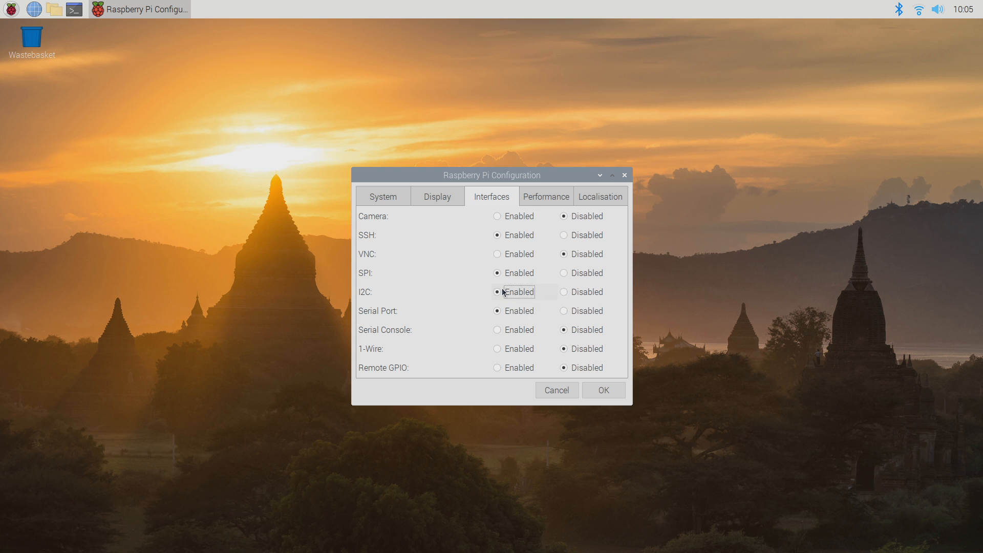
pyautogui.moveTo(603, 390)
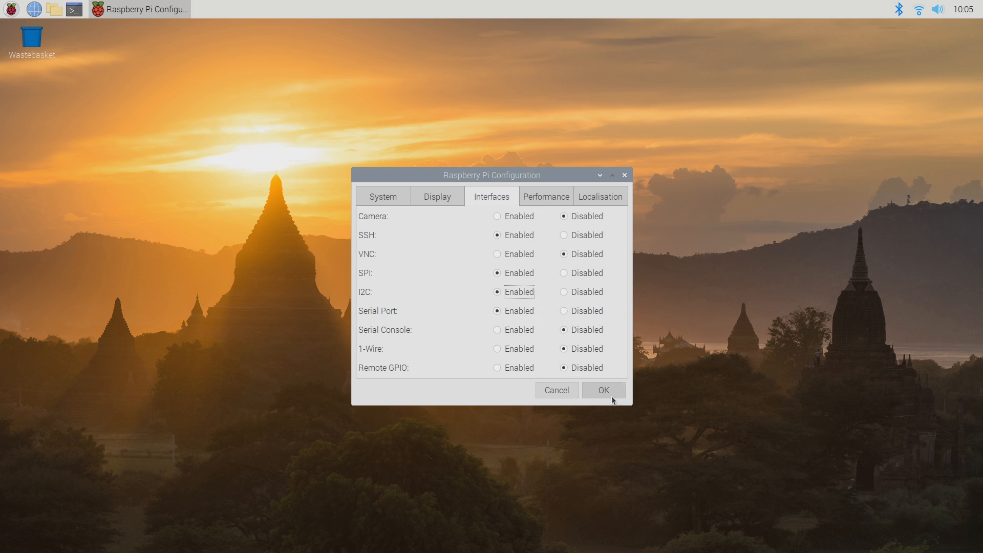
pyautogui.click(603, 389)
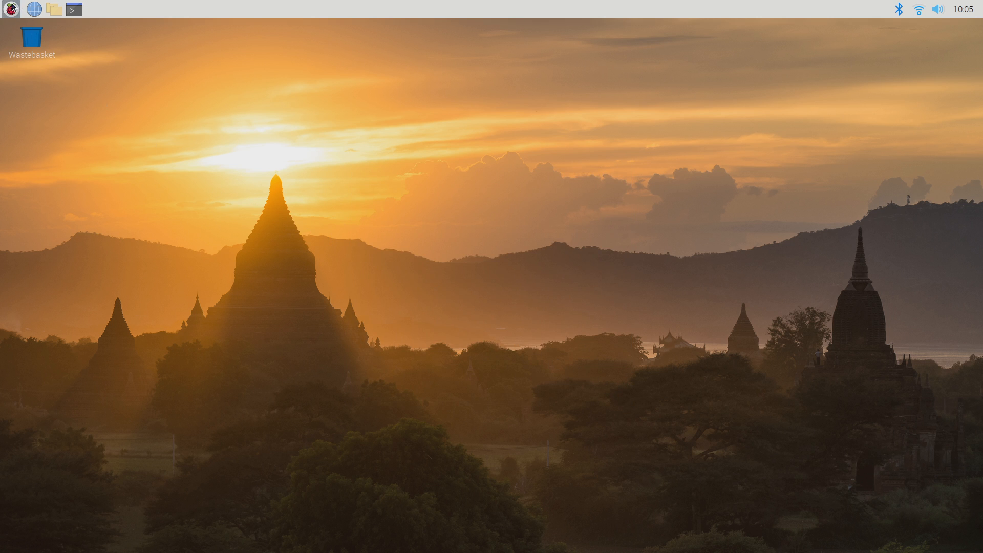
# - Reboot the Pi from the menu's Shutdown options
pyautogui.click(11, 9)
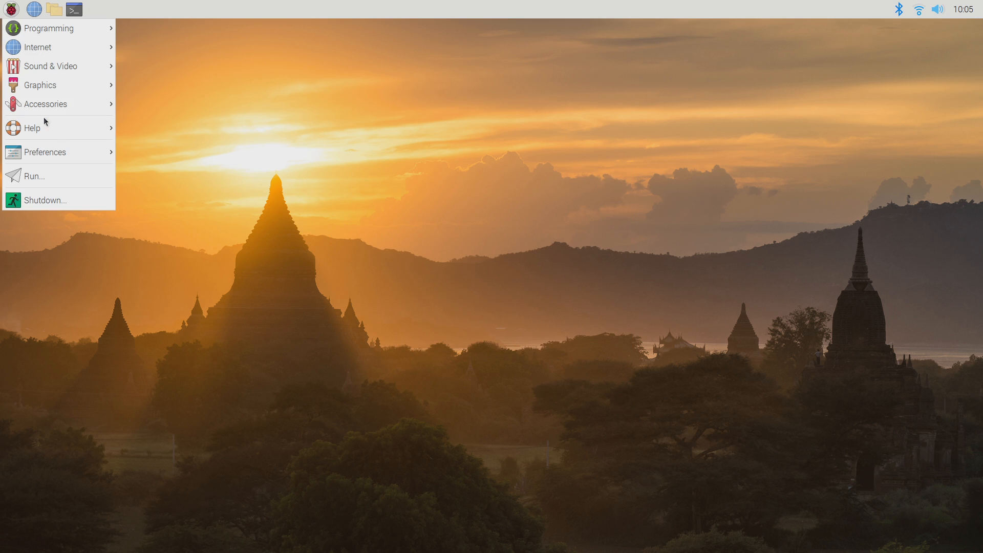
pyautogui.moveTo(45, 200)
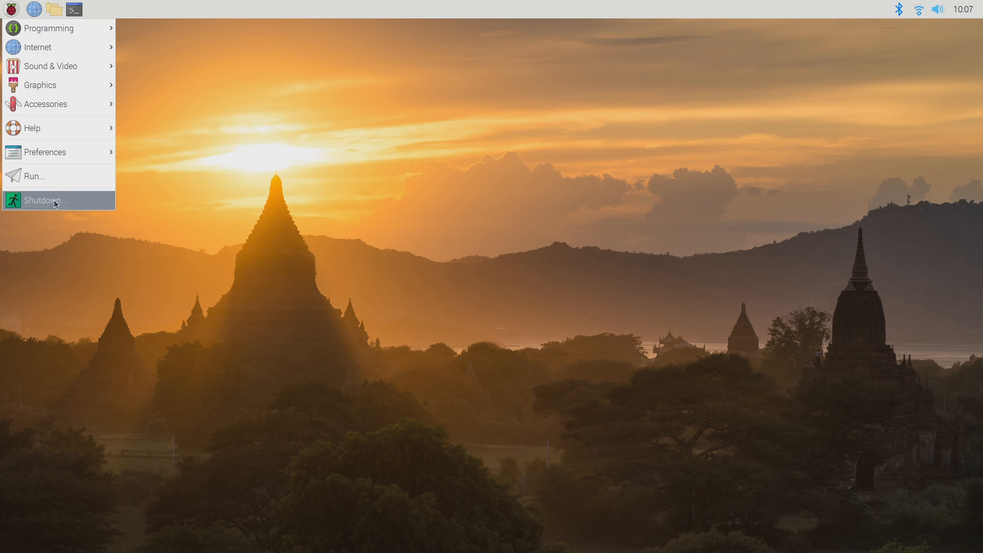
pyautogui.click(39, 200)
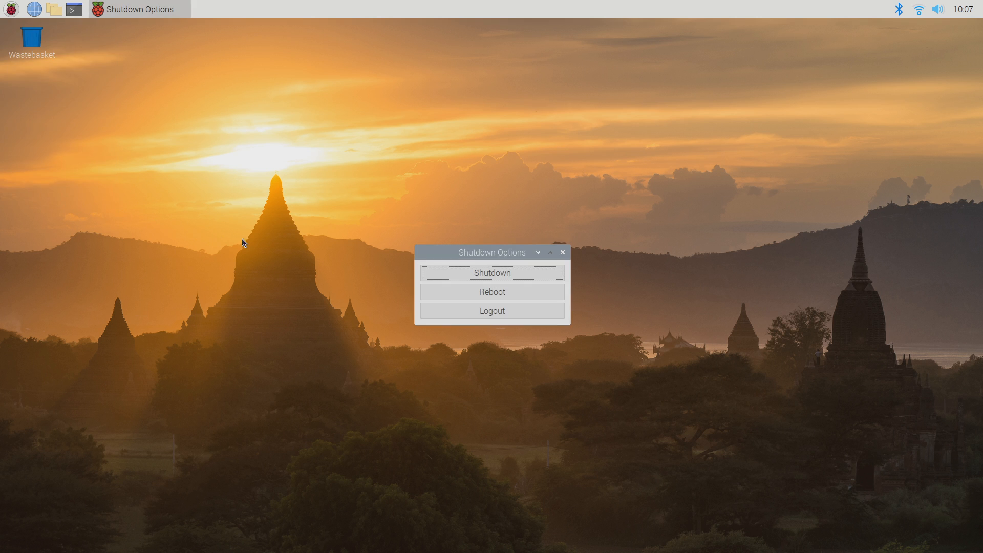
pyautogui.click(562, 251)
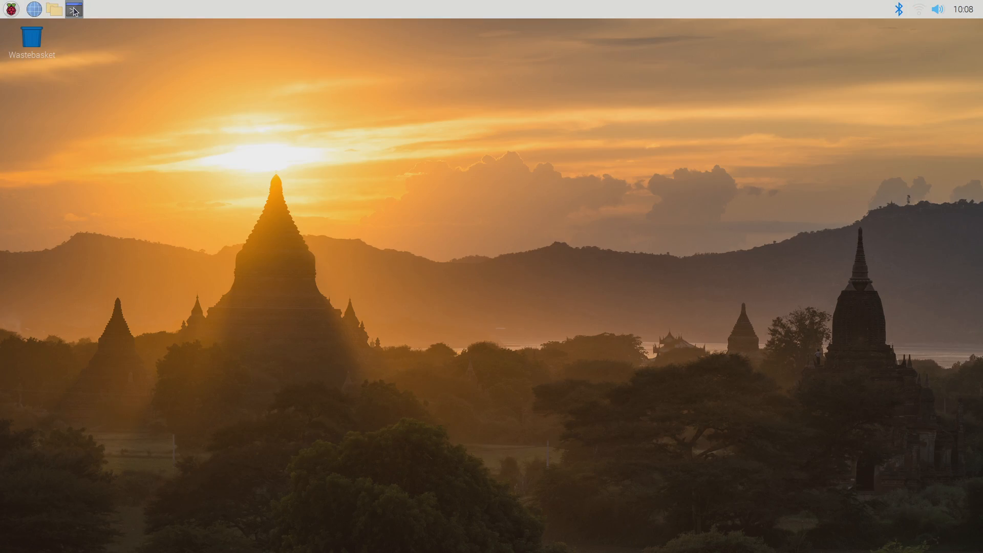
pyautogui.moveTo(73, 9)
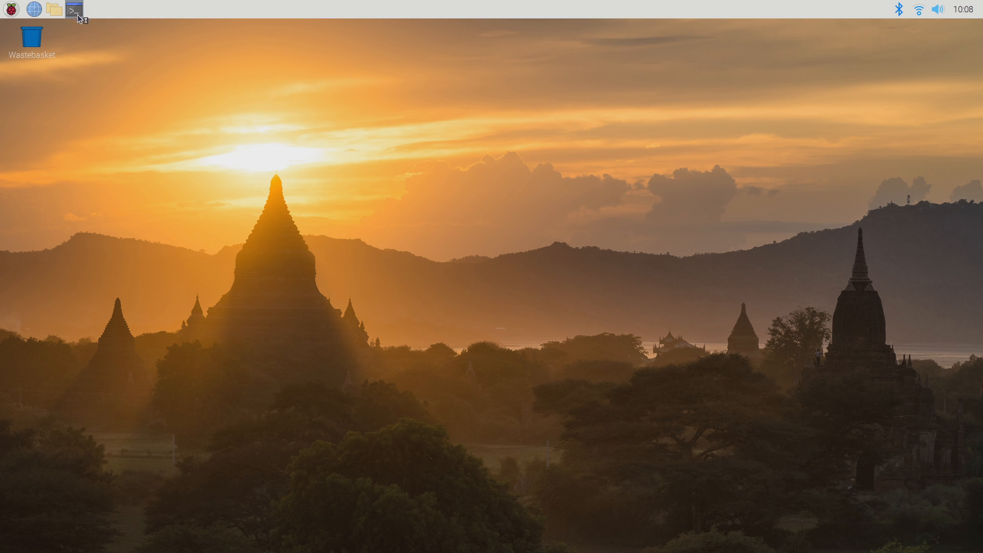
# - Run 'sudo i2cdetect -y 1' in a new terminal, showing devices at 20 and 21
pyautogui.click(74, 9)
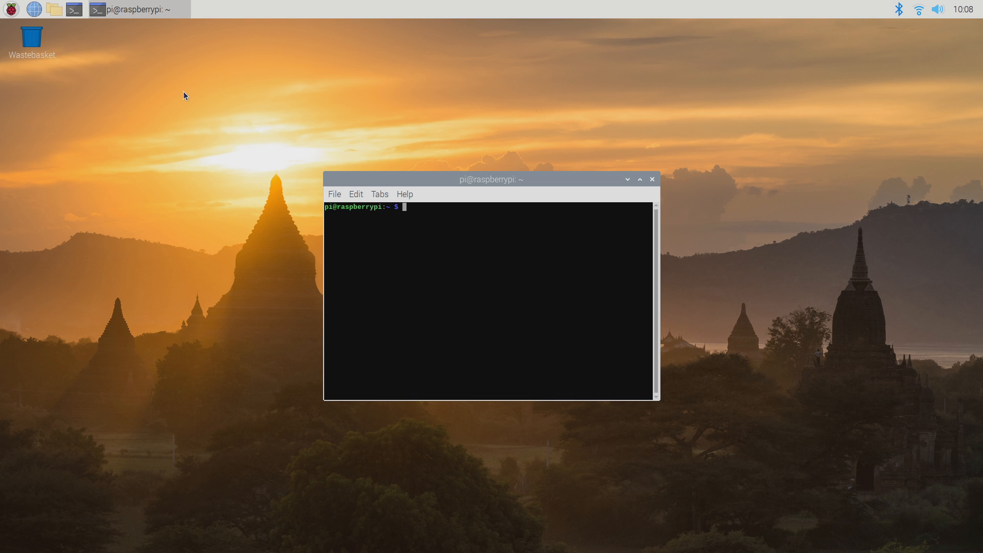
pyautogui.write('sudo')
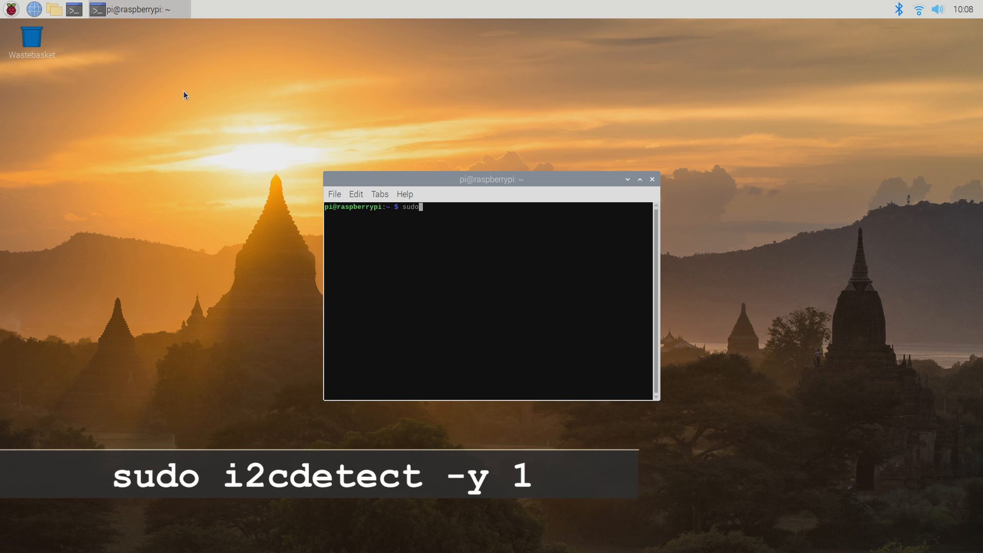
pyautogui.write('i2cdetect -y')
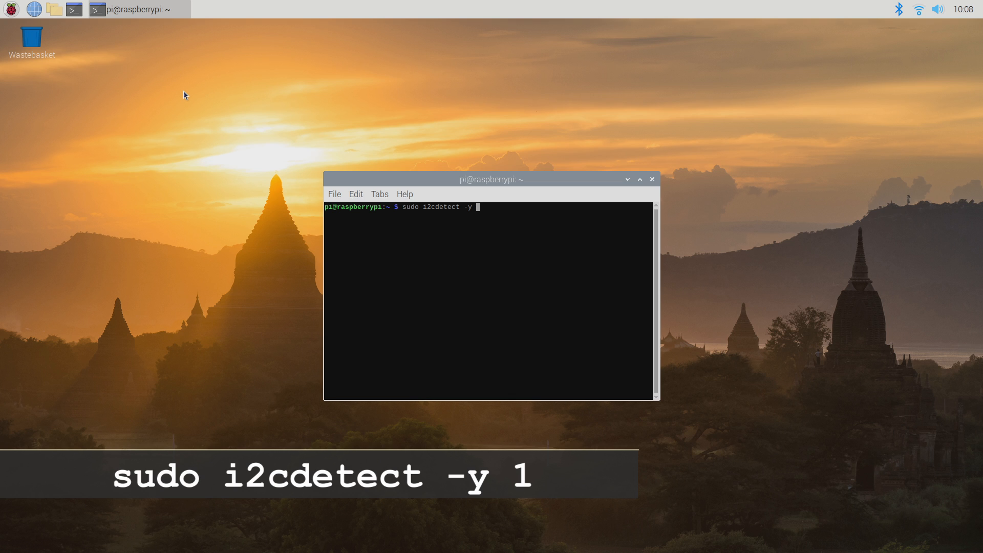
pyautogui.write('1')
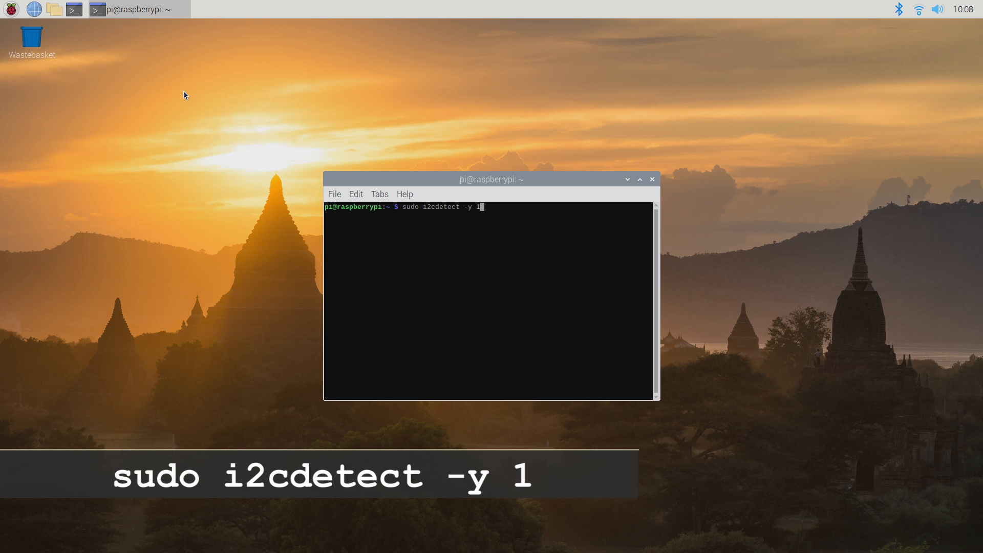
pyautogui.press('Return')
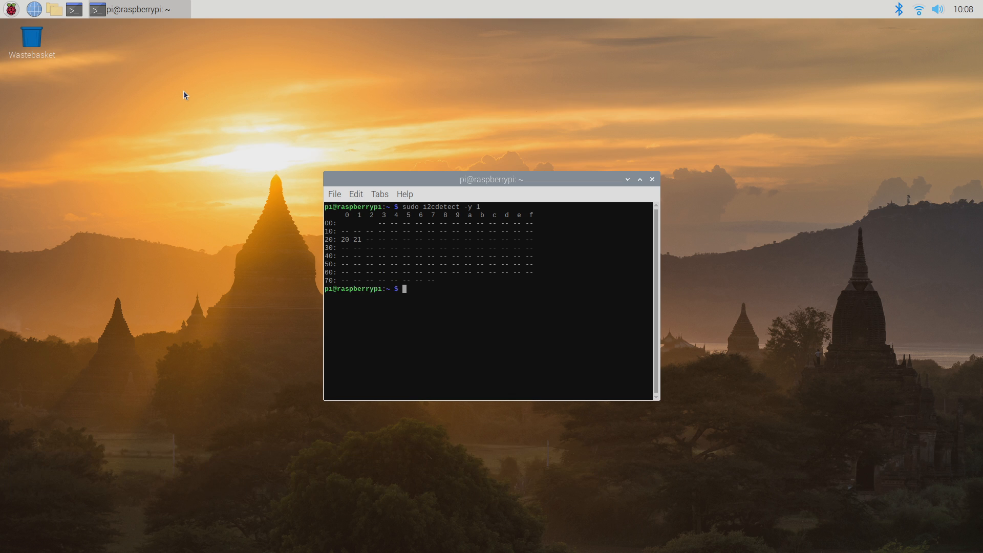